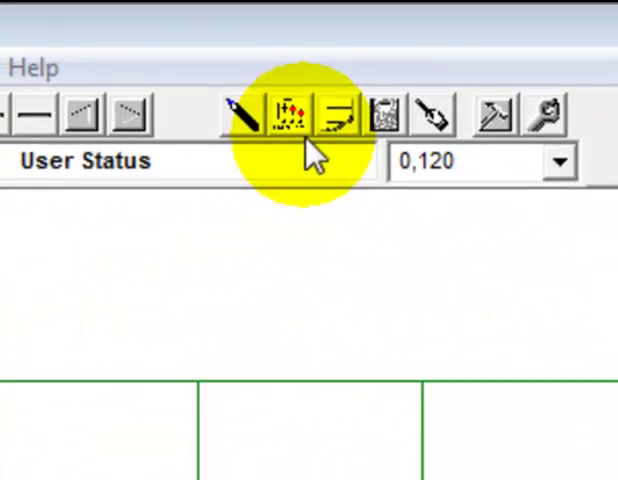
# Step: Open the Values window on the Chan tab and choose which channel to display
pyautogui.click(283, 110)
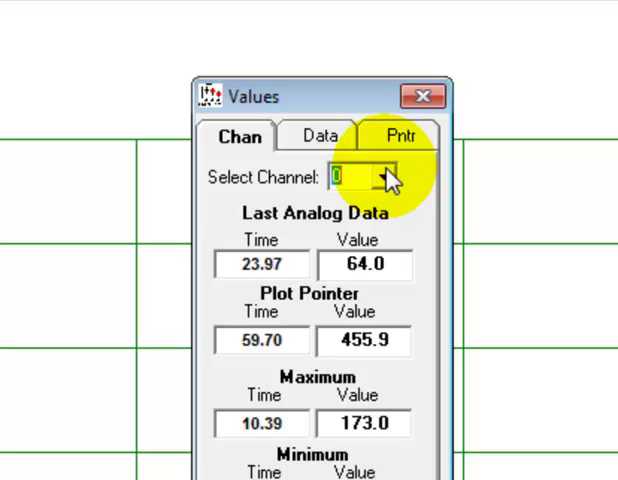
pyautogui.click(380, 177)
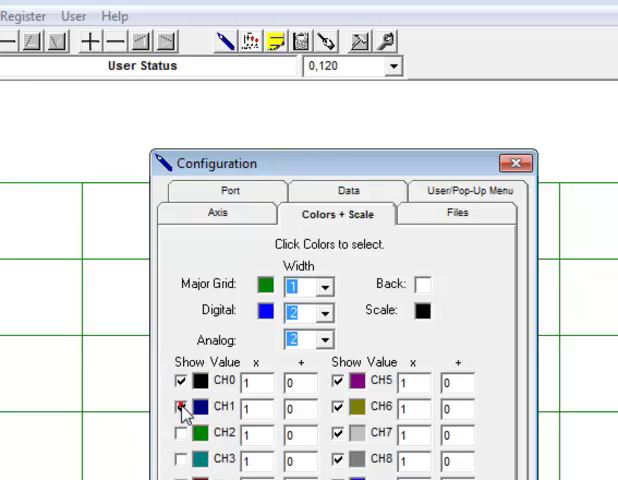
# Step: Turn on Show Value for CH1 in the Colors + Scale settings
pyautogui.click(180, 406)
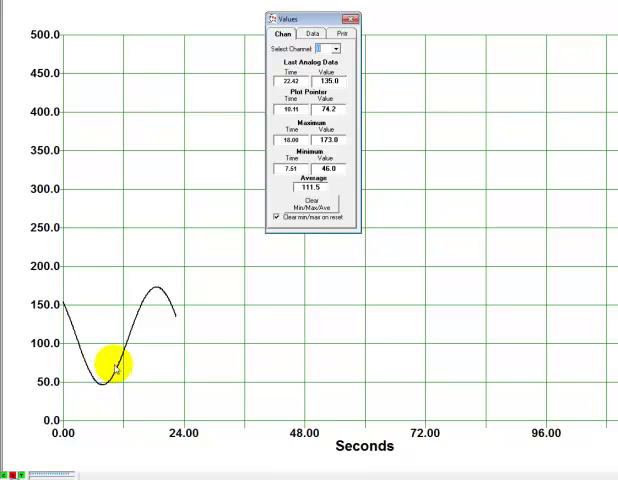
pyautogui.moveTo(175, 325)
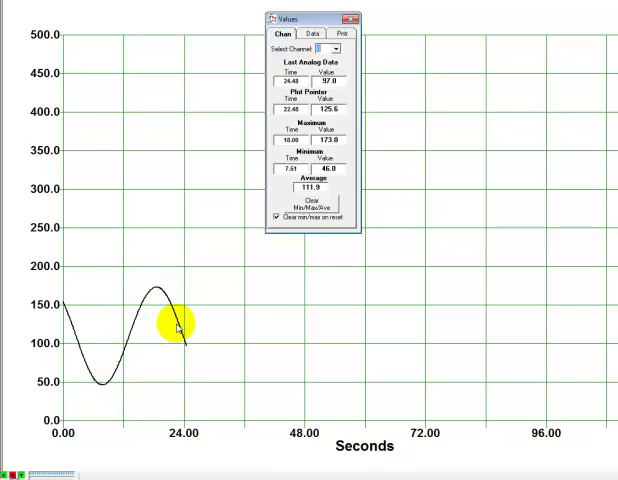
pyautogui.moveTo(174, 322)
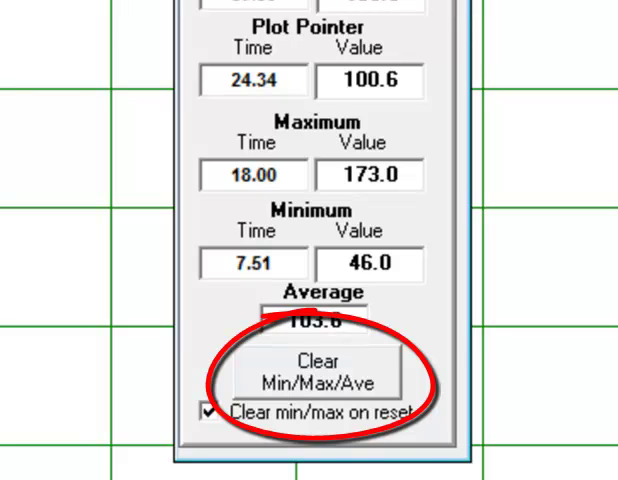
# Step: Repeatedly clear the channel's min, max and average as new data arrives, then view the Data list
pyautogui.click(323, 379)
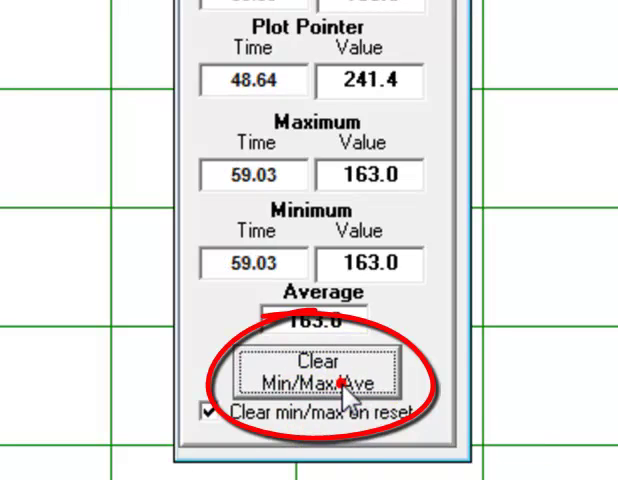
pyautogui.click(333, 378)
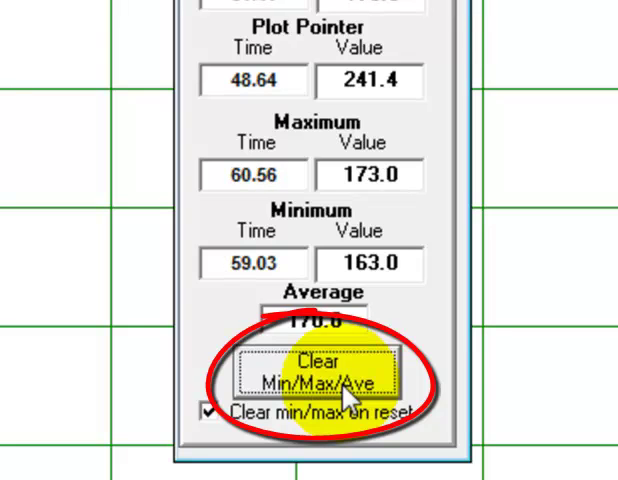
pyautogui.click(323, 378)
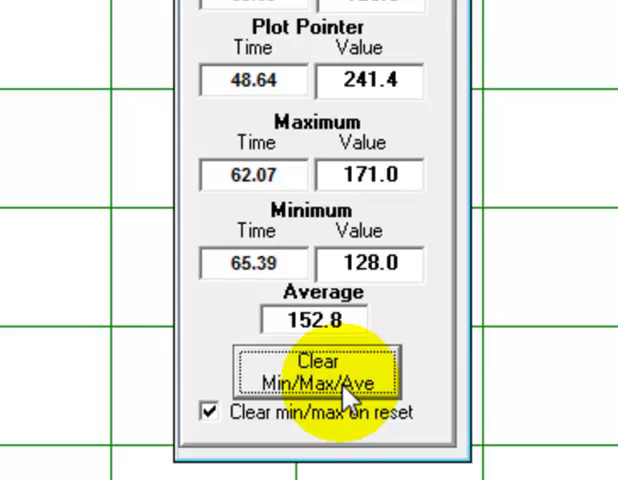
pyautogui.click(323, 376)
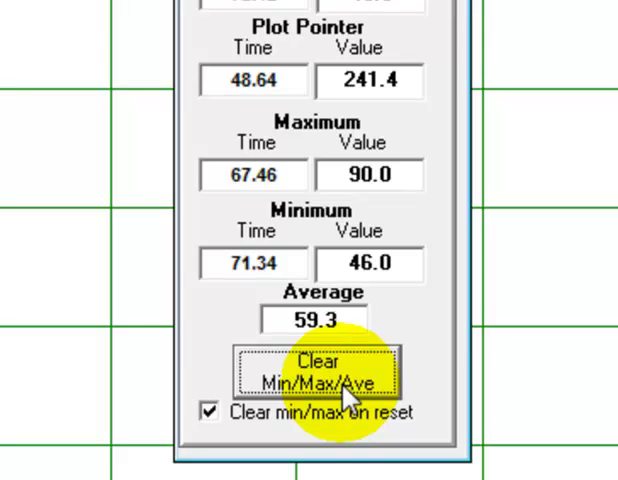
pyautogui.click(332, 379)
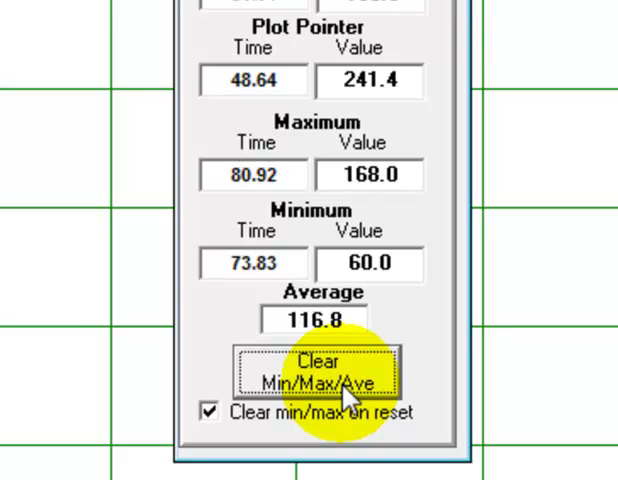
pyautogui.click(335, 388)
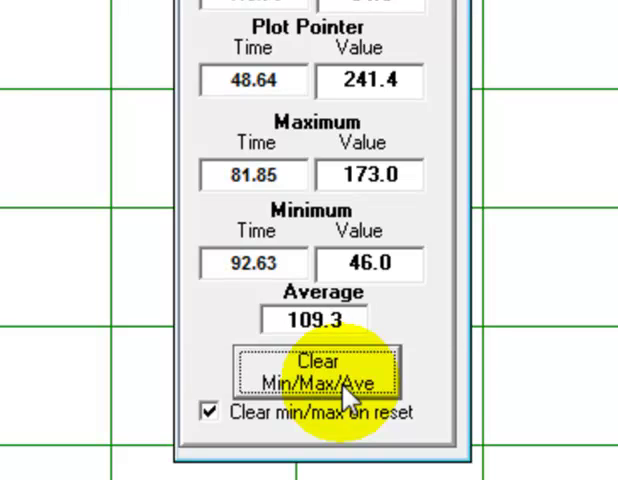
pyautogui.click(322, 378)
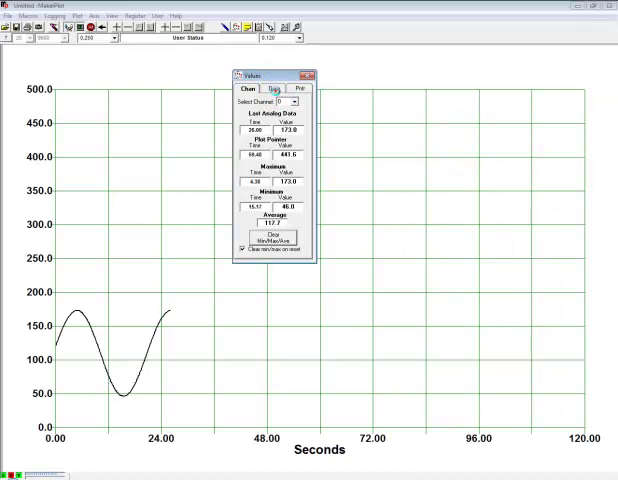
pyautogui.click(288, 82)
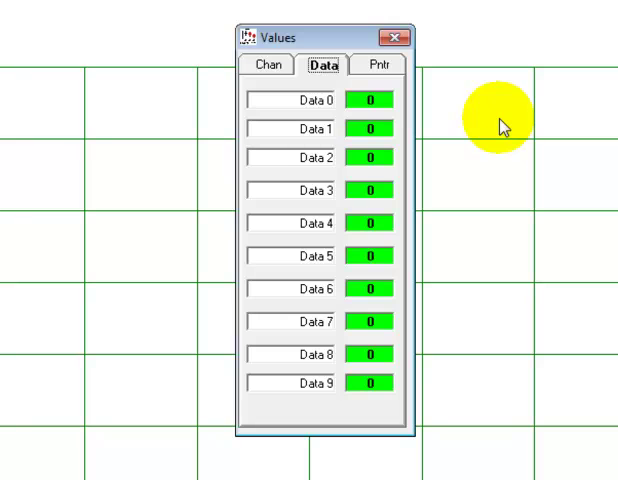
pyautogui.moveTo(498, 128)
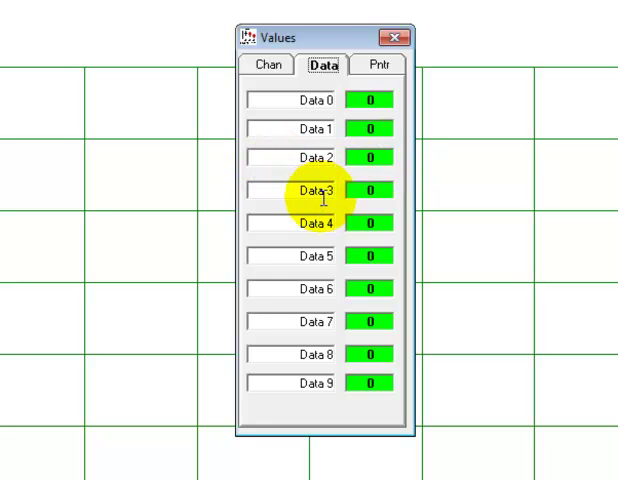
# Step: Select the Data 4 label field for editing
pyautogui.click(321, 221)
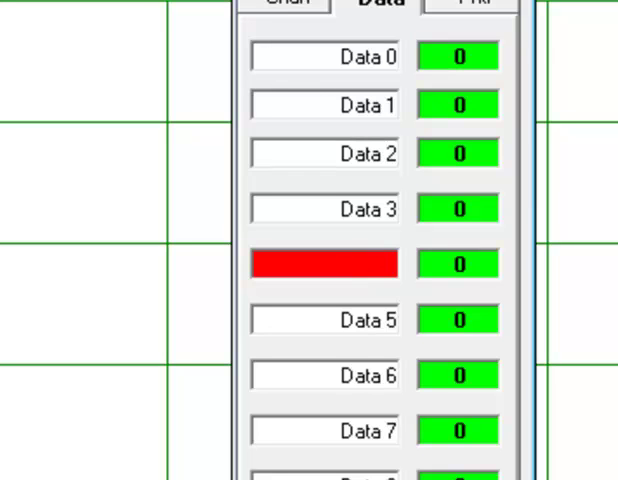
# Step: Rename the Data 4 field to 'Setpoint', which now reads 50
pyautogui.write('Setpoint')
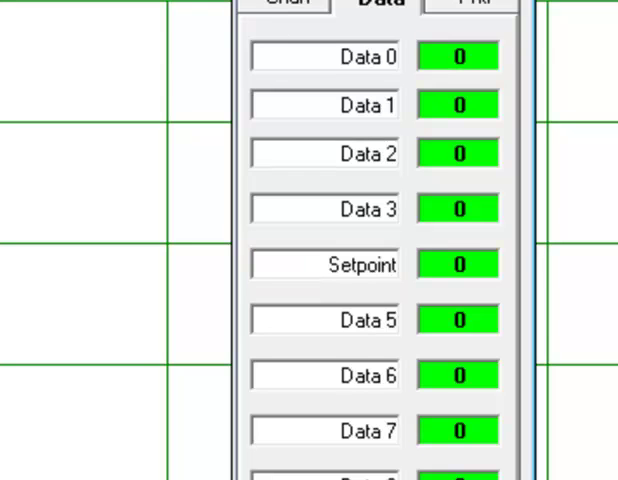
pyautogui.click(461, 264)
pyautogui.write('50')
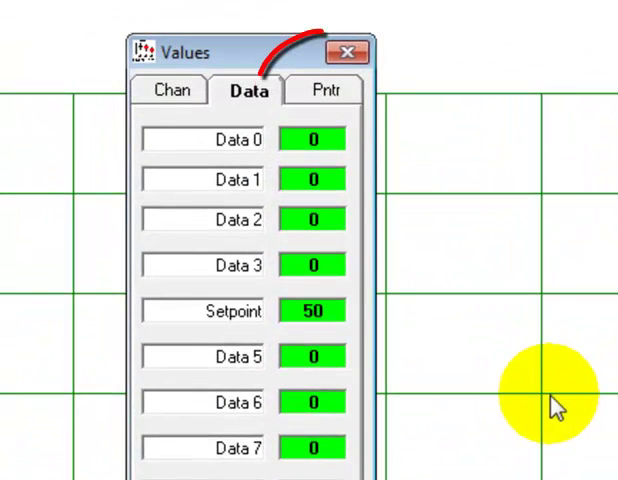
pyautogui.click(325, 90)
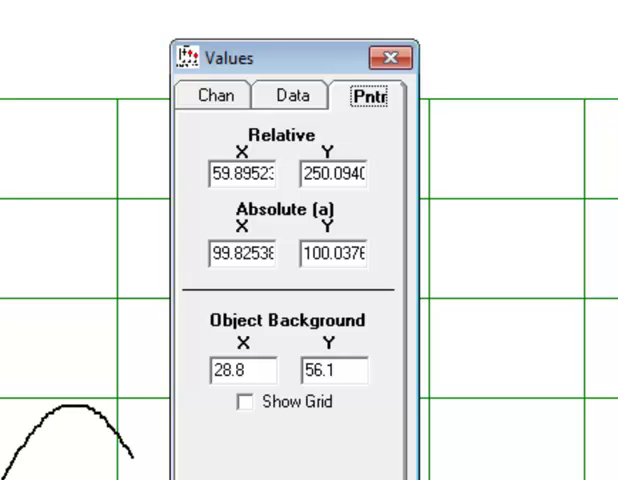
pyautogui.moveTo(90, 430)
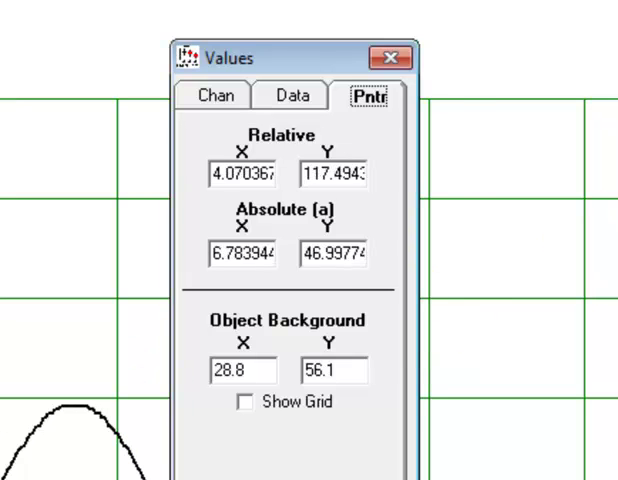